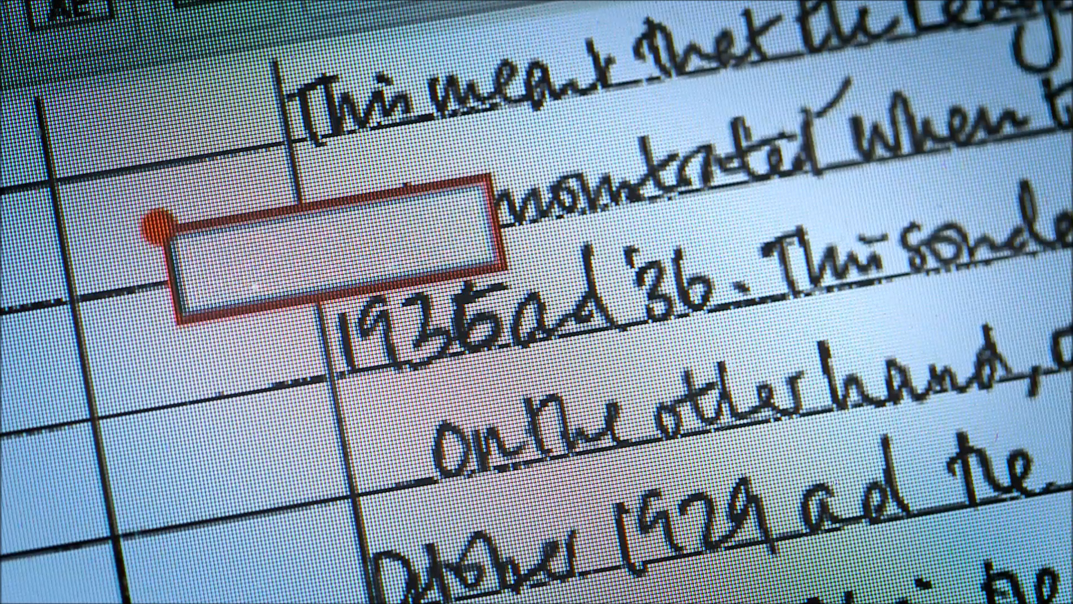
text(Good answer)
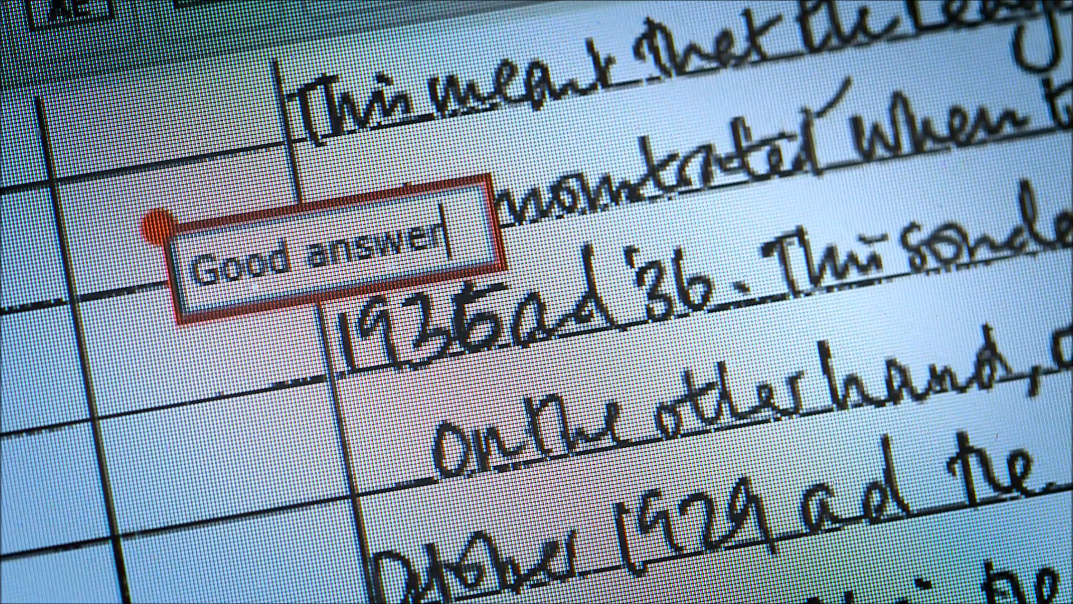